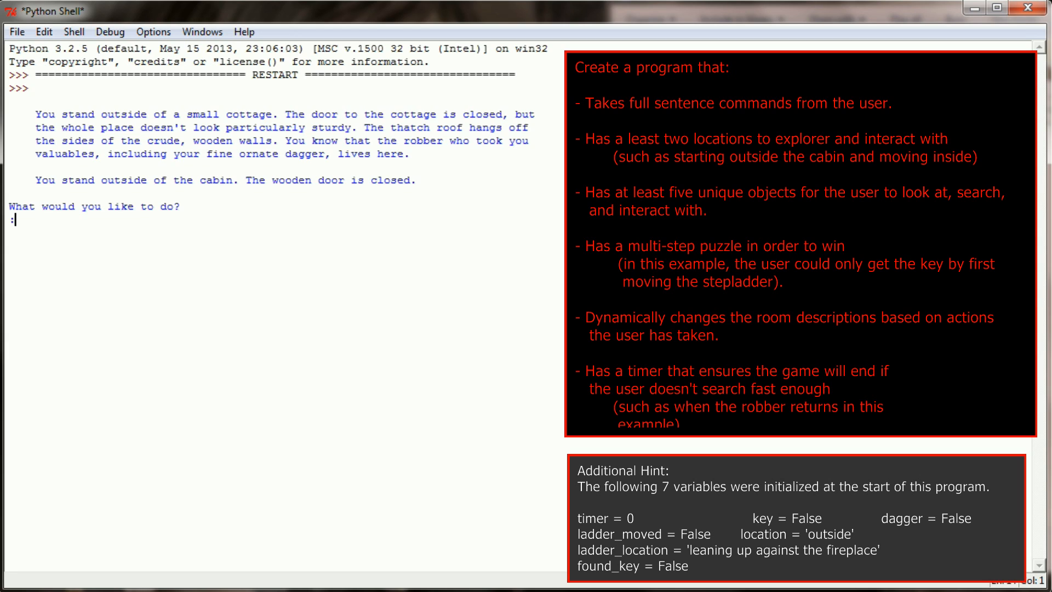
# Look around outside, get refused entry, open the cabin door, then look around again.
pyautogui.write('loo')
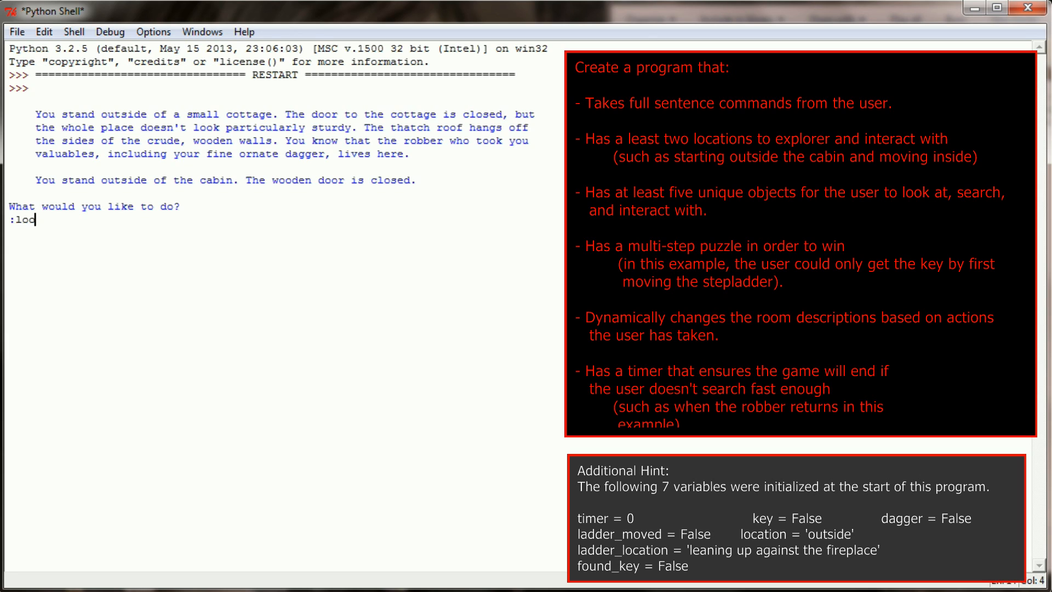
pyautogui.press('Return')
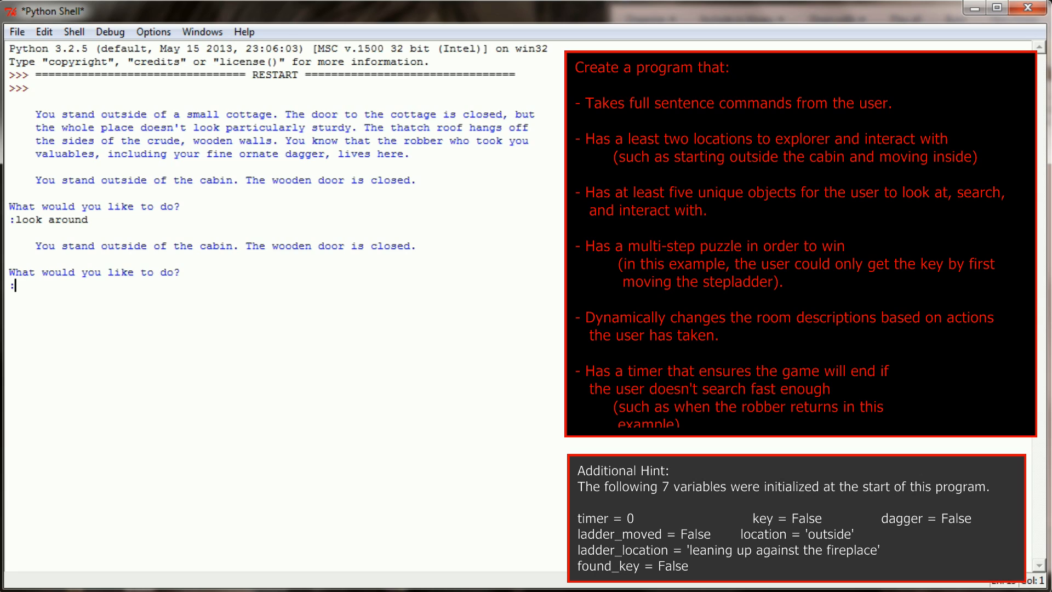
pyautogui.write('enter cabin')
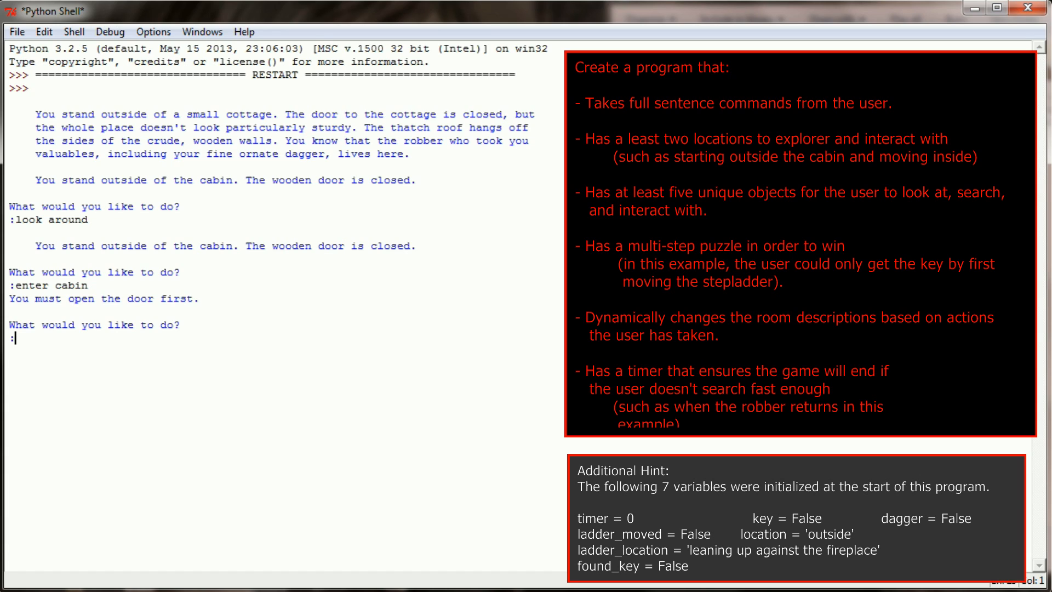
pyautogui.write('open door')
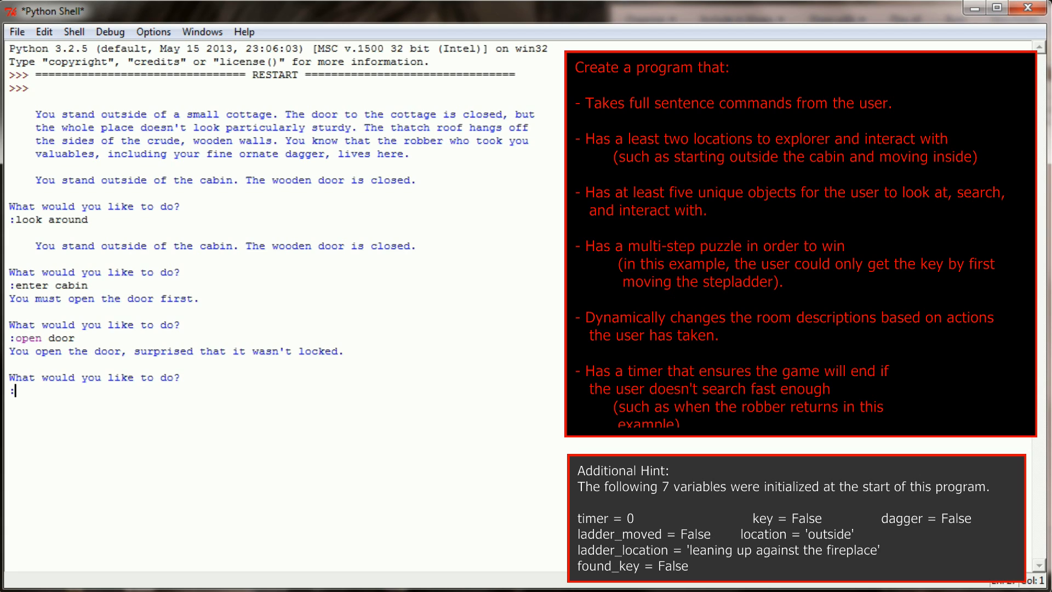
pyautogui.write('ld')
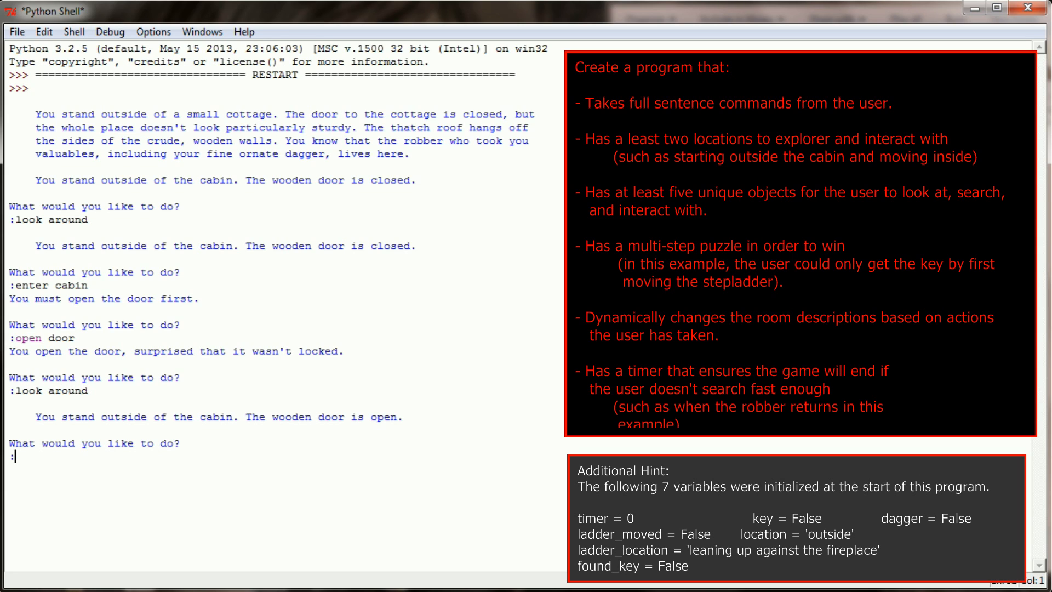
pyautogui.moveTo(416, 416)
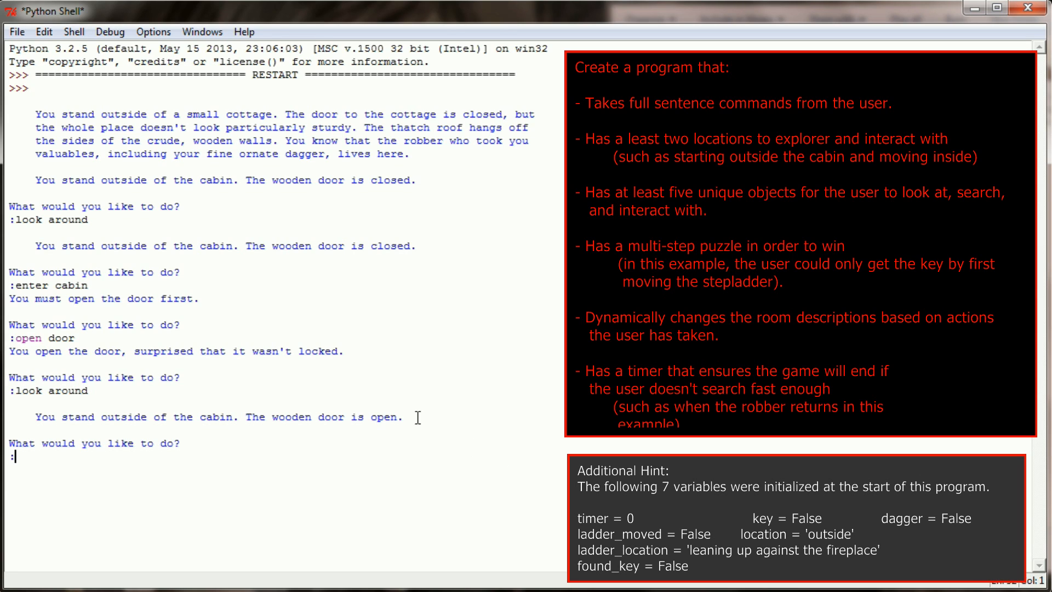
pyautogui.moveTo(248, 416); pyautogui.dragTo(403, 416)
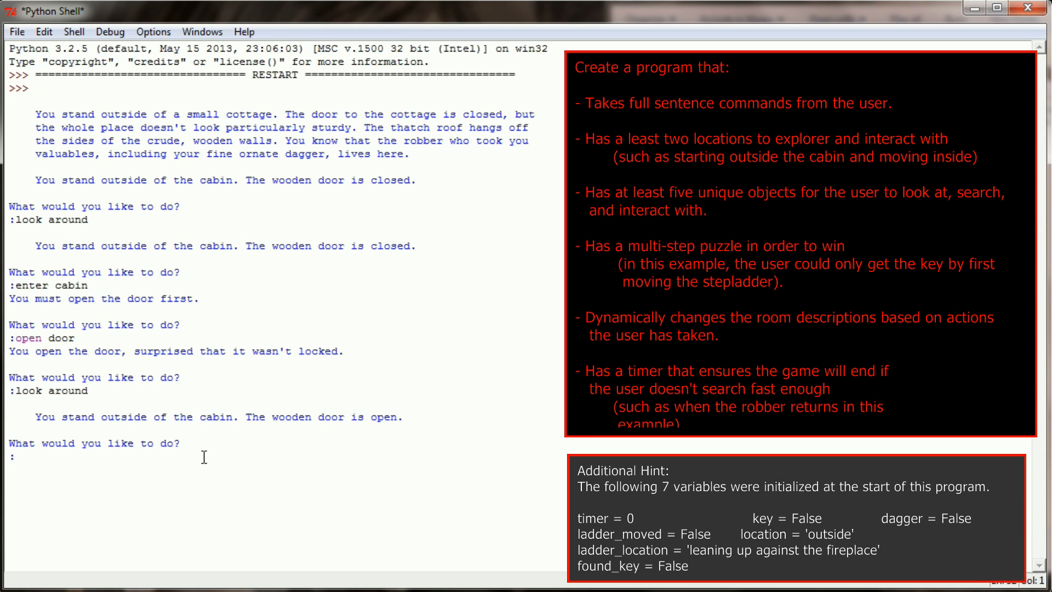
pyautogui.click(14, 456)
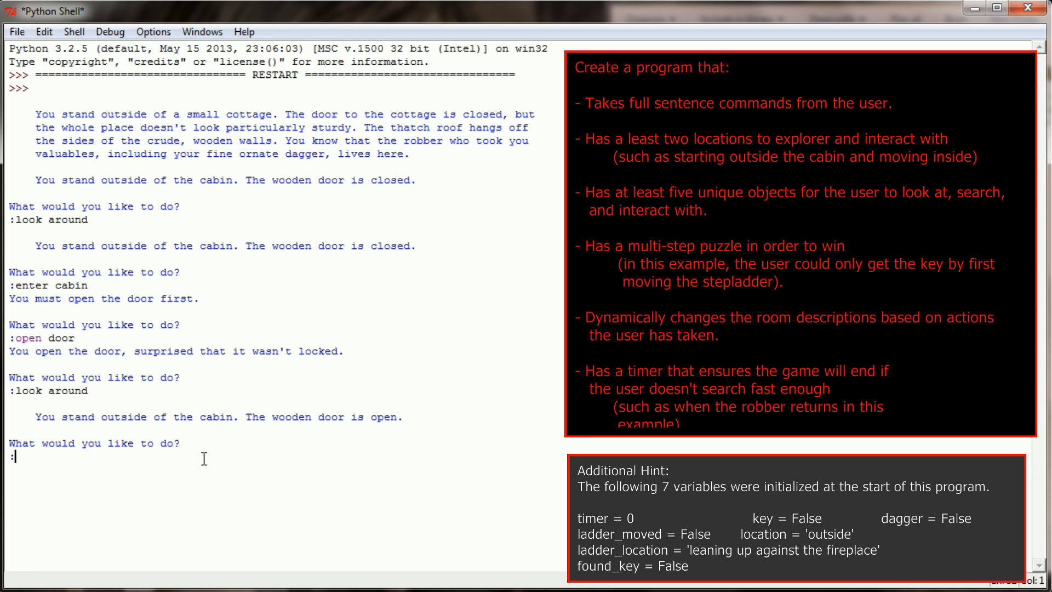
# Enter the cabin to read the room description with bookshelf, chest, bed and stepladder.
pyautogui.write('enter cabin')
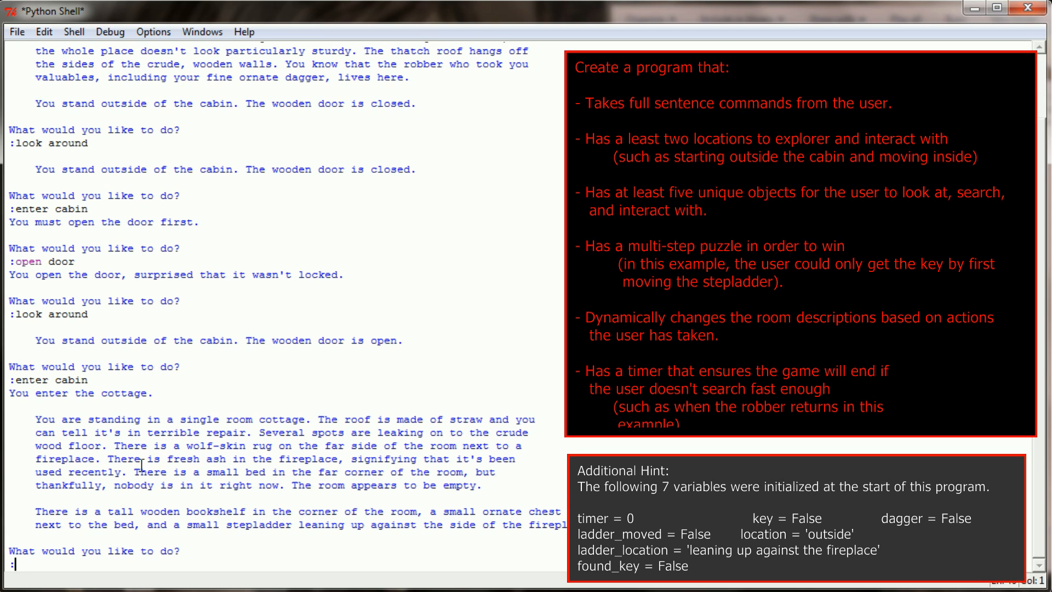
pyautogui.moveTo(113, 459); pyautogui.dragTo(262, 459)
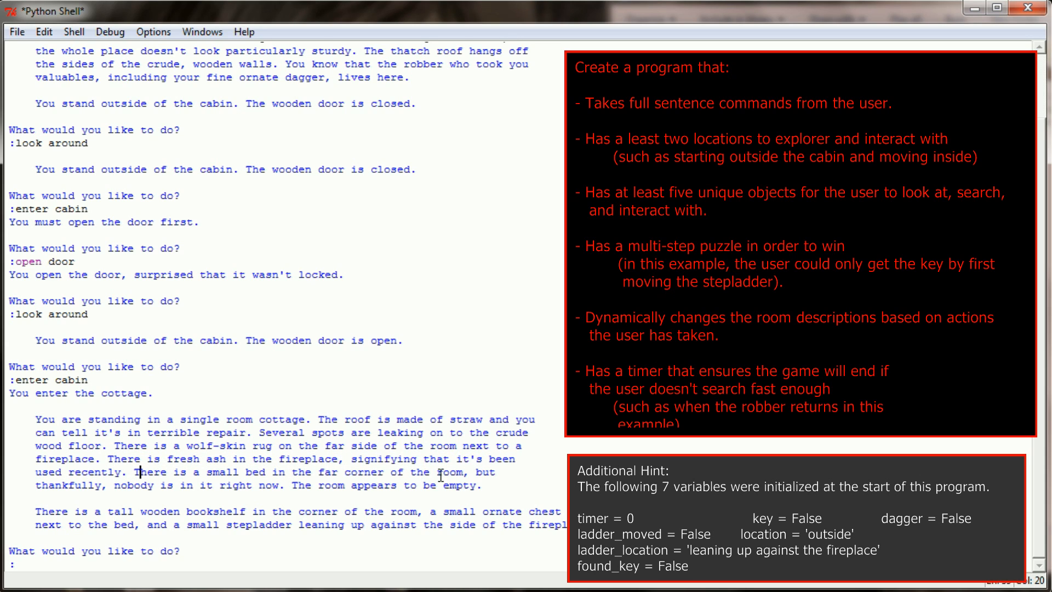
pyautogui.moveTo(123, 489)
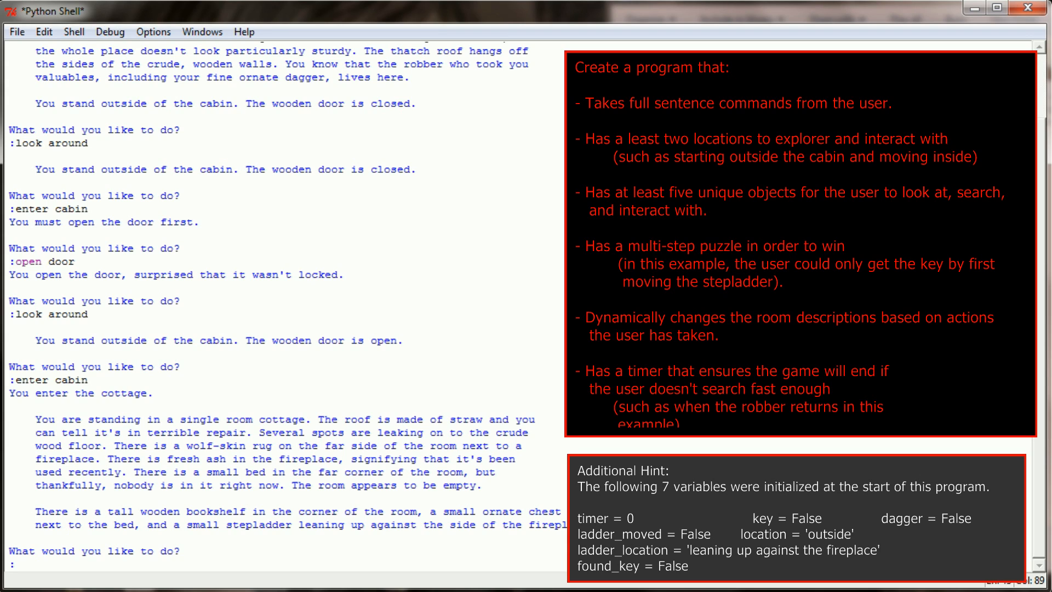
pyautogui.moveTo(443, 506)
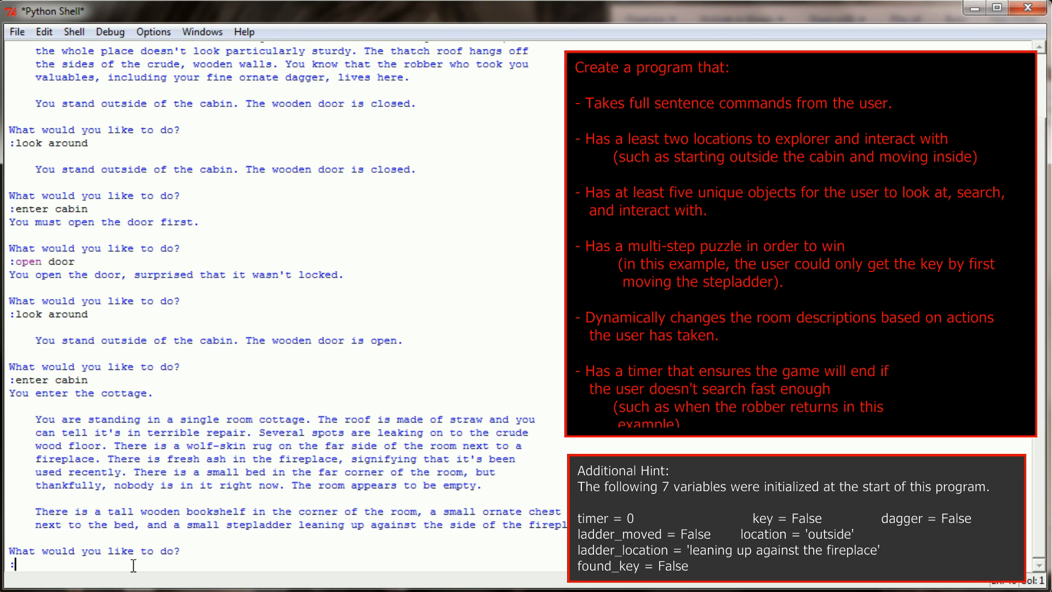
# Try opening the locked chest, then look under the wolf skin rug.
pyautogui.write('open chest')
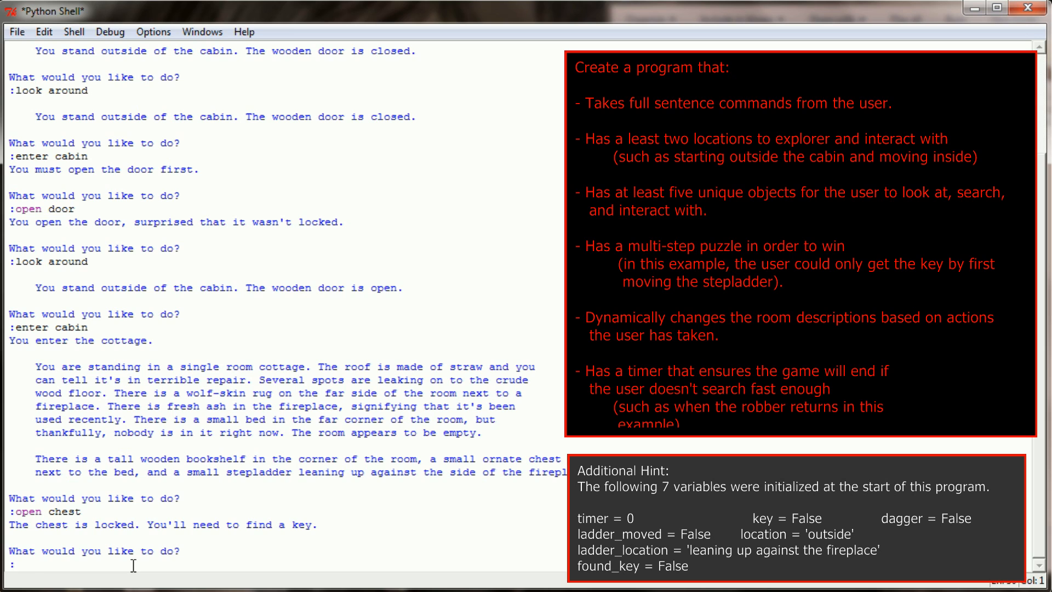
pyautogui.write('look under rug')
pyautogui.write('look at bookc')
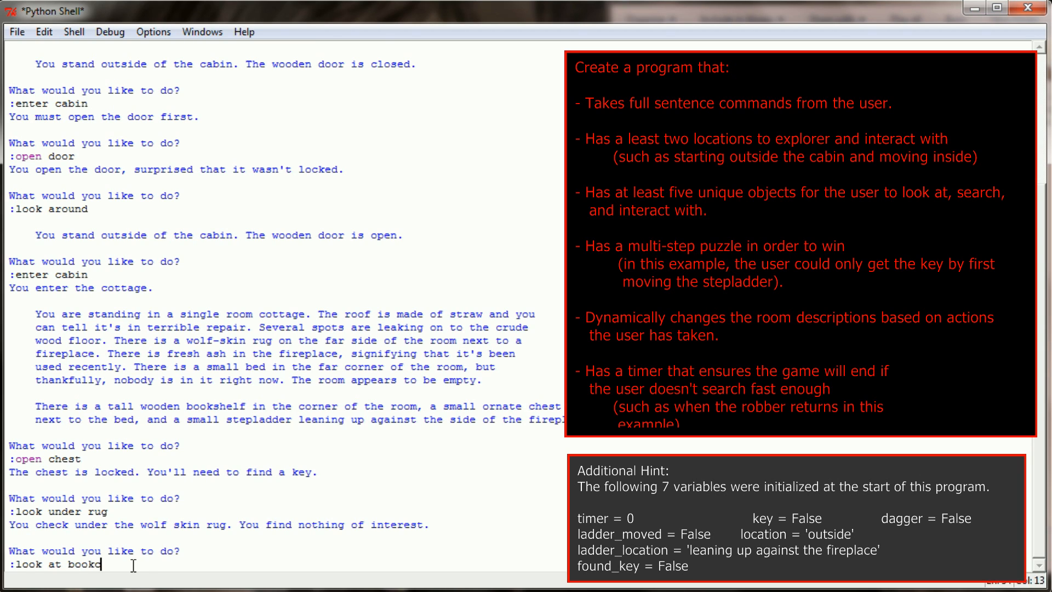
# Ask to look at the bookcase, then select the word 'bookshelf' in the description.
pyautogui.press('enter')
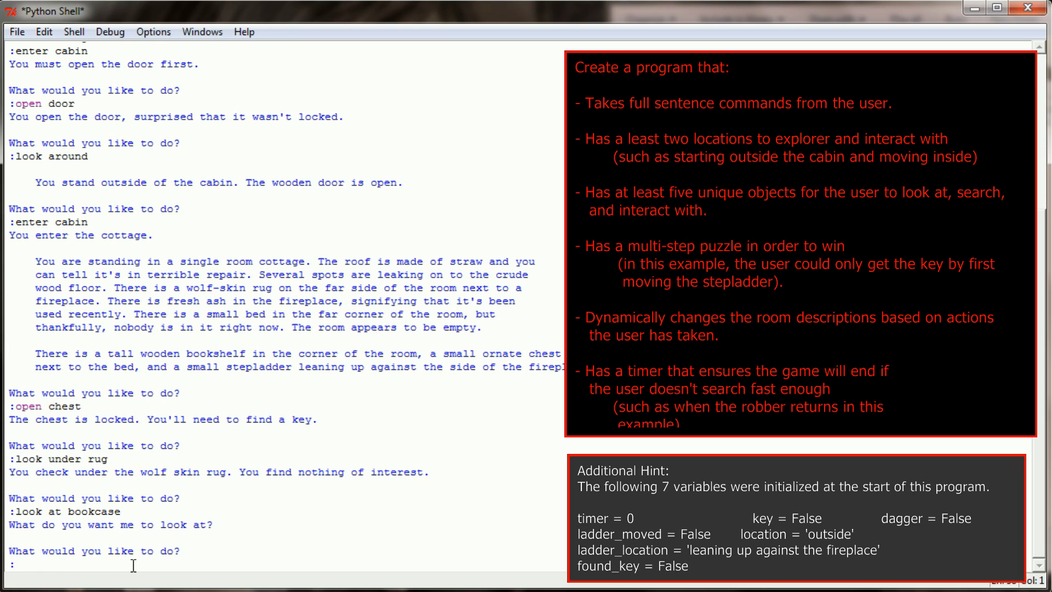
pyautogui.write(':')
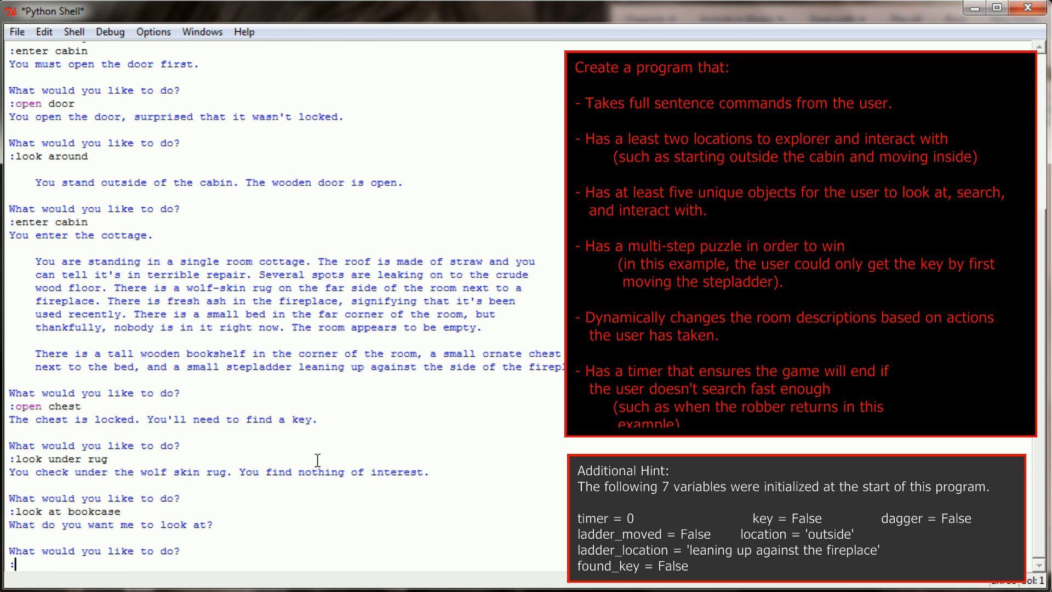
pyautogui.doubleClick(216, 354)
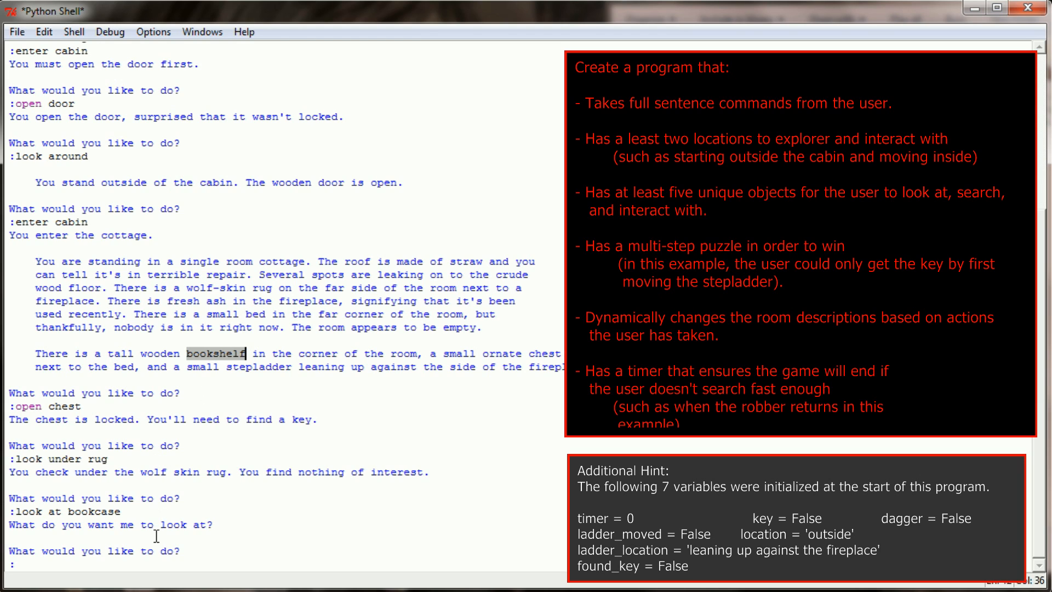
# Look at the bookshelf and around, then move the stepladder next to the bookshelf.
pyautogui.write('look at bookshelf')
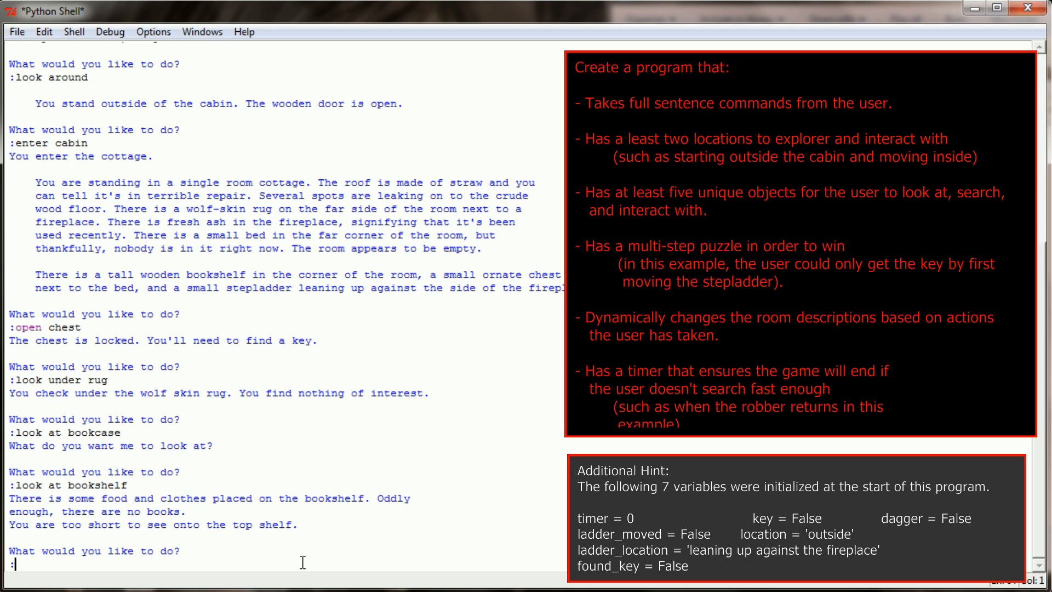
pyautogui.write('look around')
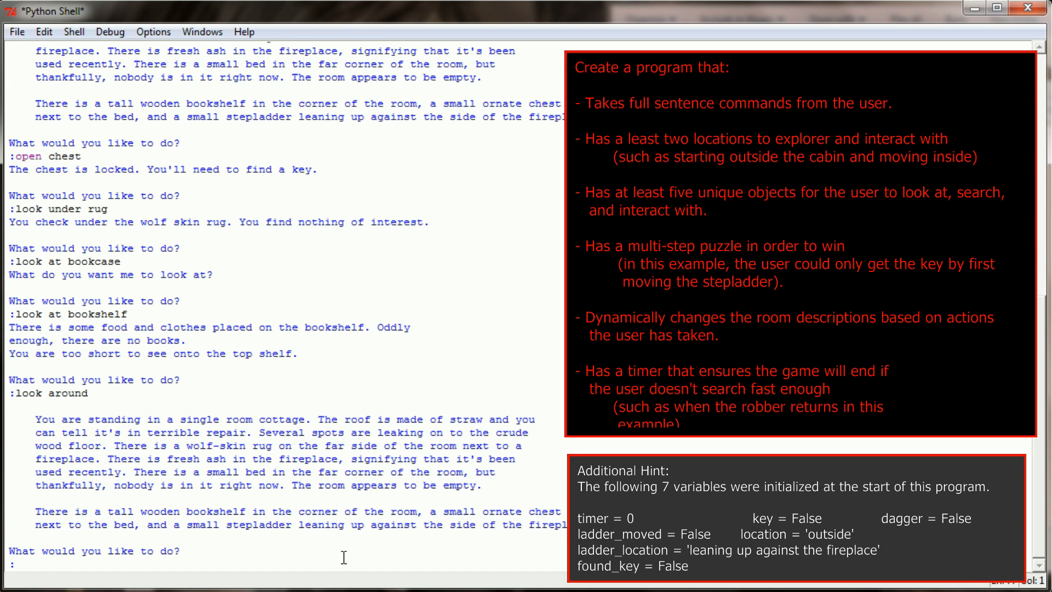
pyautogui.write('move stepladder ne')
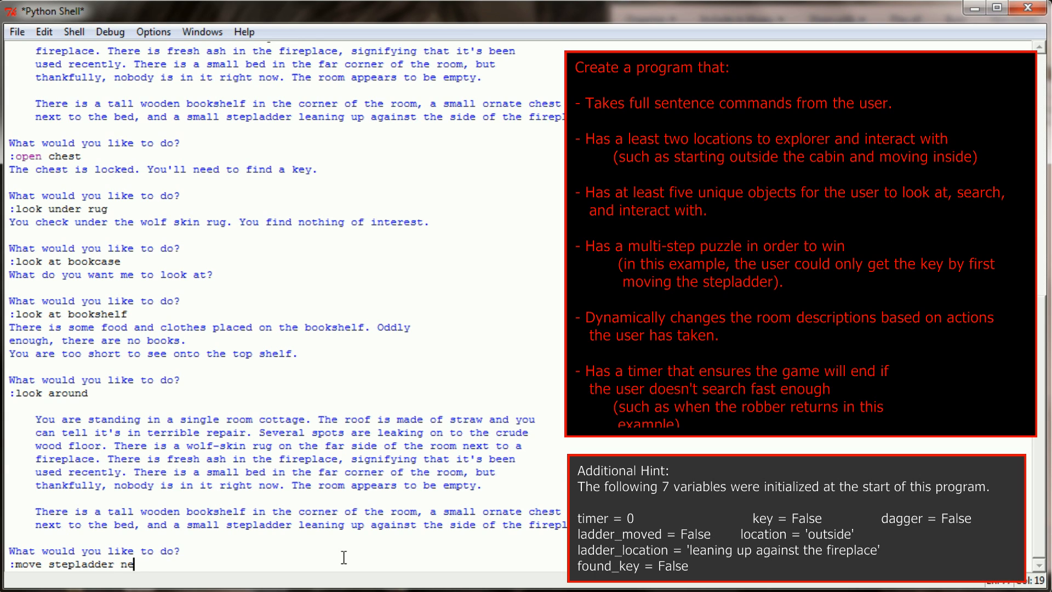
pyautogui.write('xt to')
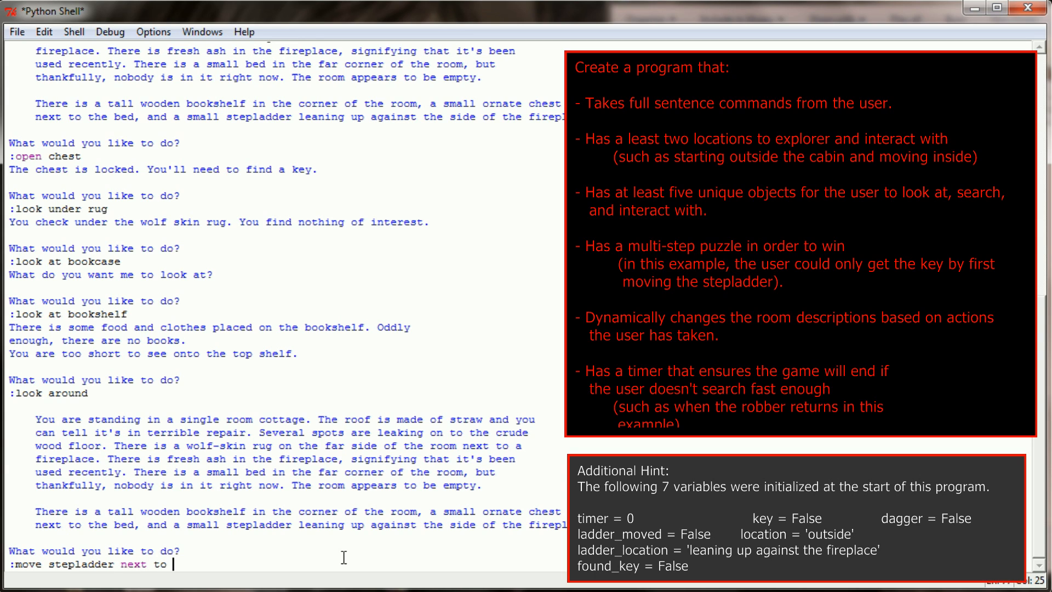
pyautogui.write('the bookshelf')
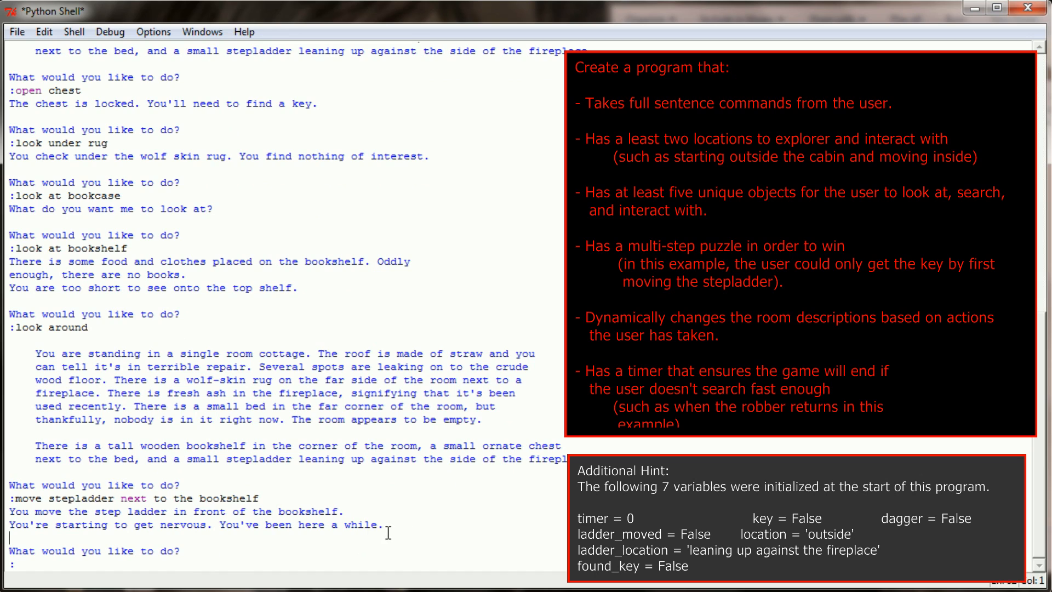
pyautogui.tripleClick(195, 525)
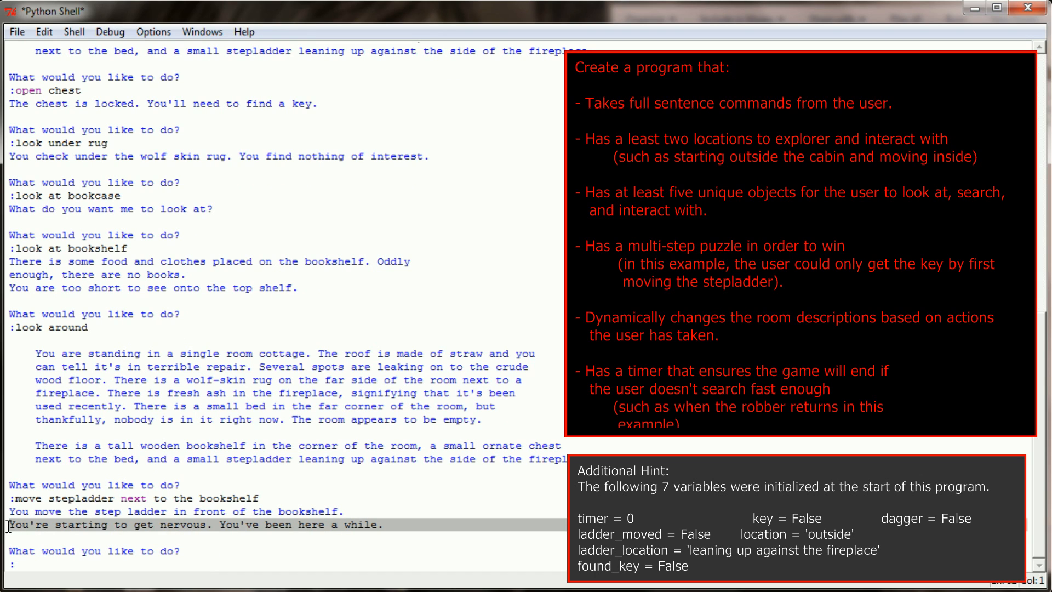
pyautogui.moveTo(159, 542)
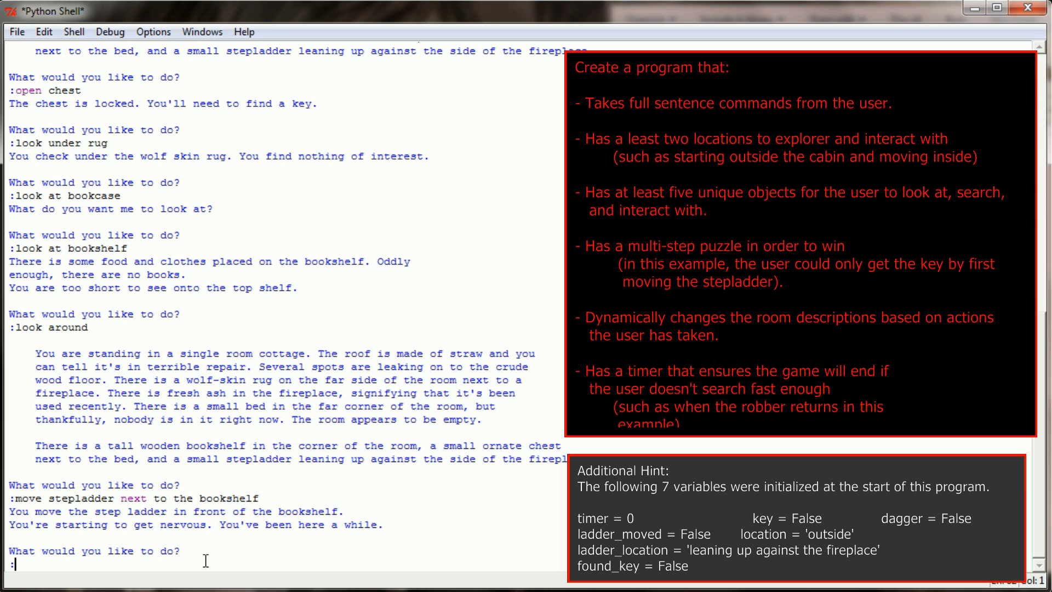
# Look at the bookshelf, take the key, and open the chest revealing the dagger.
pyautogui.write('look at bookshelf')
pyautogui.write('get key')
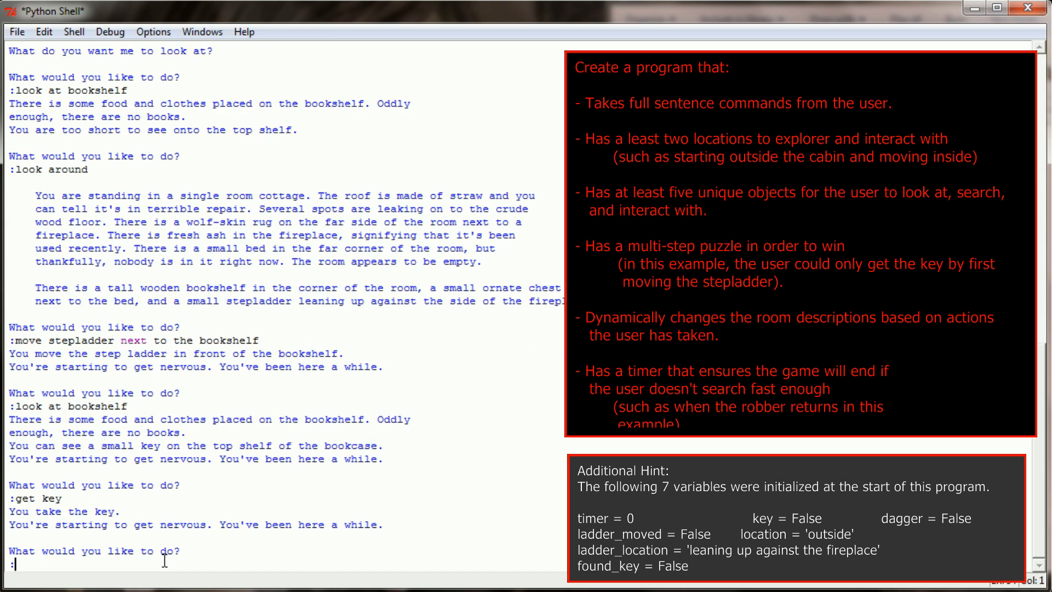
pyautogui.moveTo(132, 520)
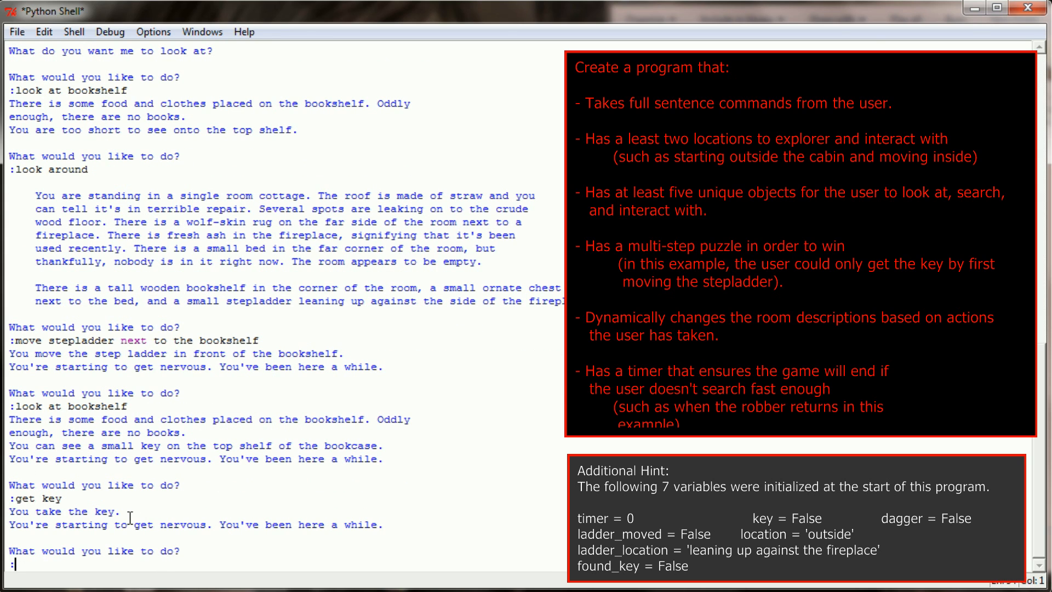
pyautogui.write('open chest')
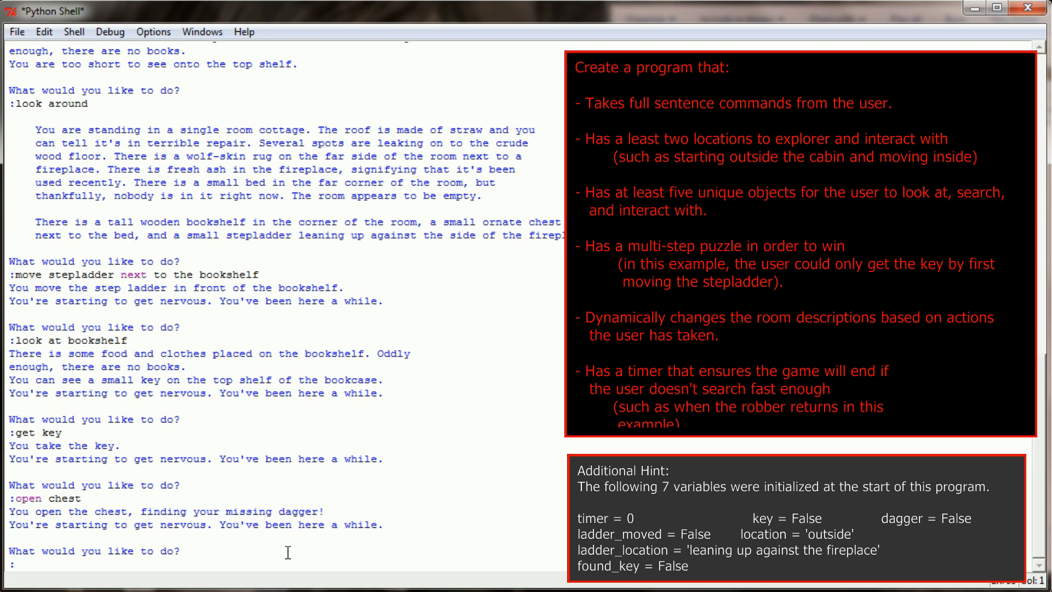
# Leave the cottage carrying the dagger, triggering the win message and a restart.
pyautogui.write('leave')
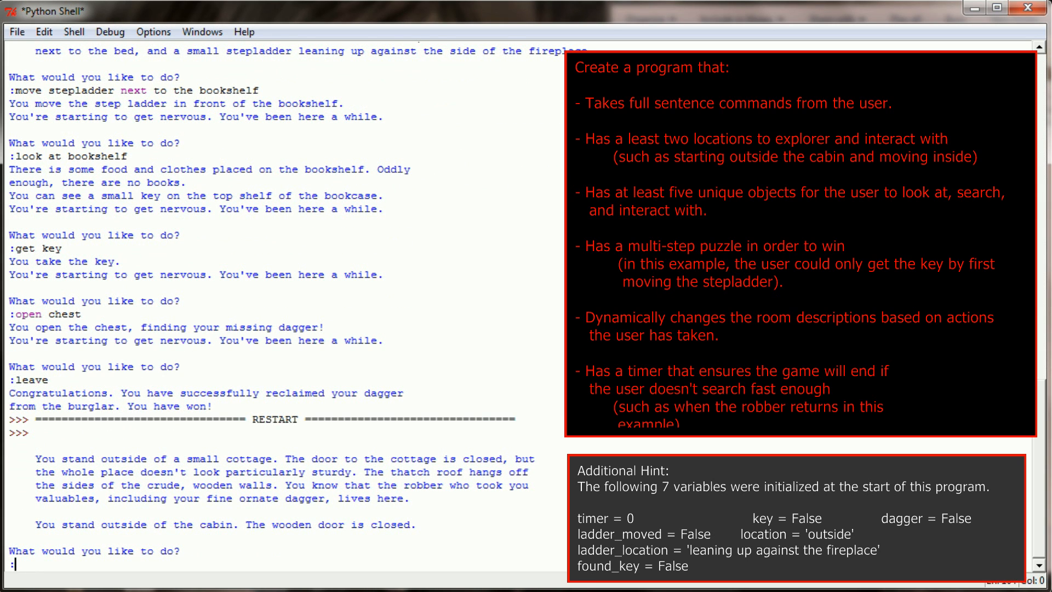
# Open the door, enter the cabin, and idle on empty prompts until GAME OVER.
pyautogui.write('open dd')
pyautogui.write('enter cabin')
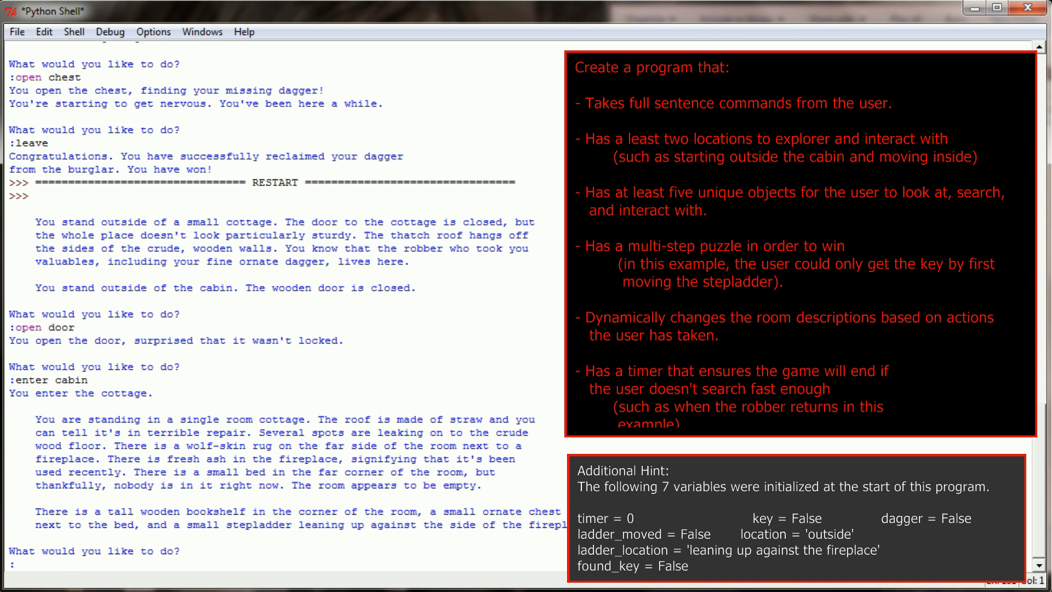
pyautogui.click(11, 564)
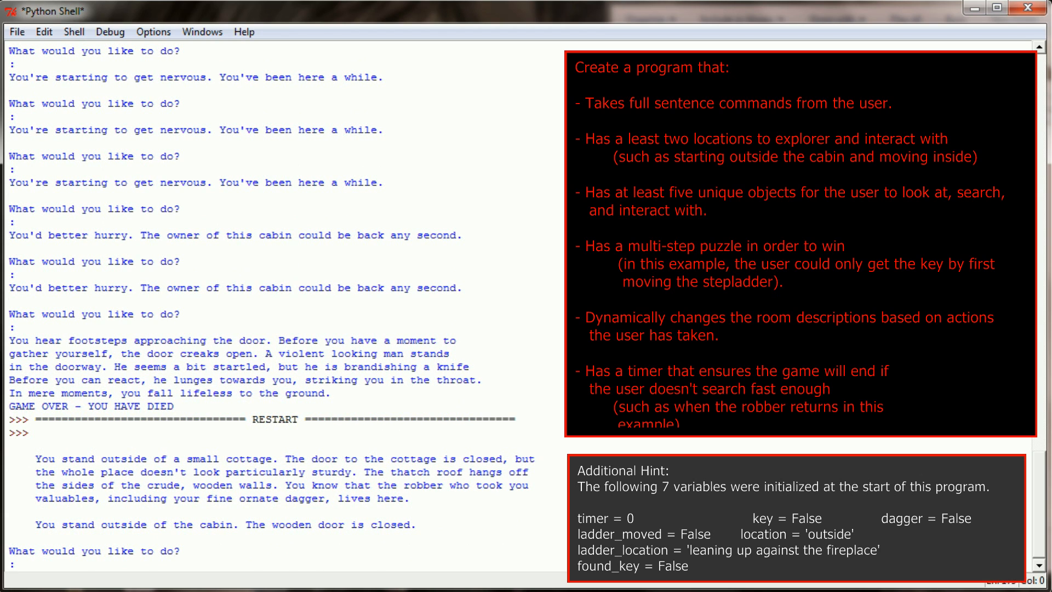
# Open the door, enter the cabin, move the stepladder, and look around.
pyautogui.write('open door')
pyautogui.write('move stepladder')
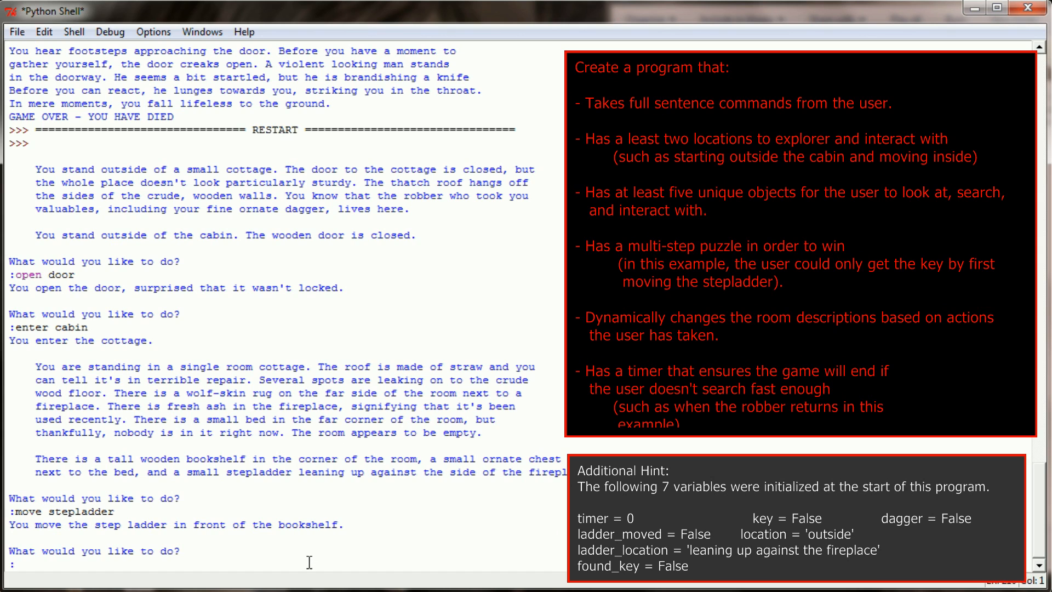
pyautogui.write('look around')
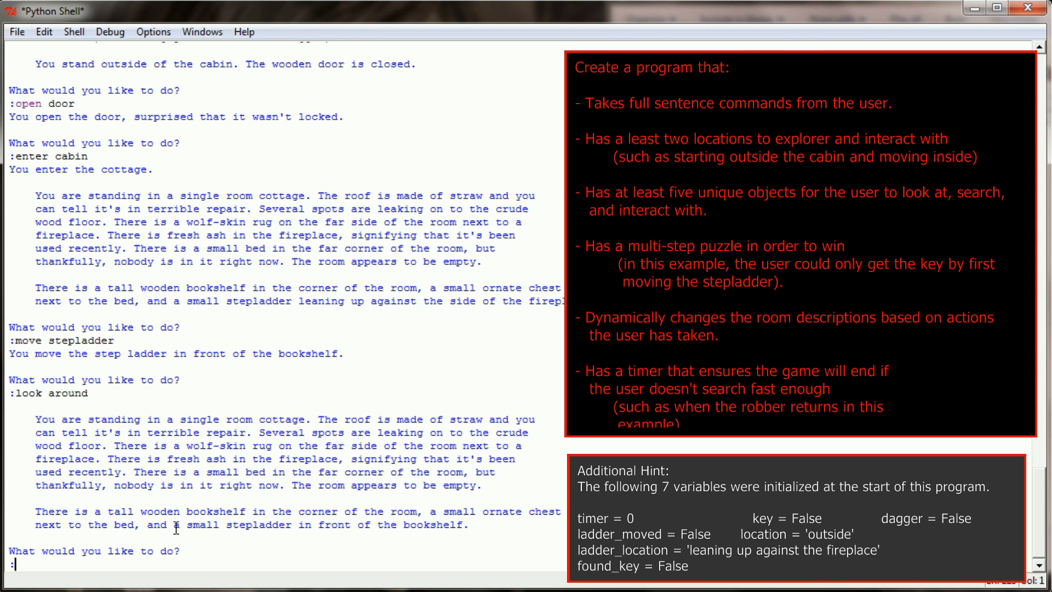
pyautogui.moveTo(146, 524); pyautogui.dragTo(312, 525)
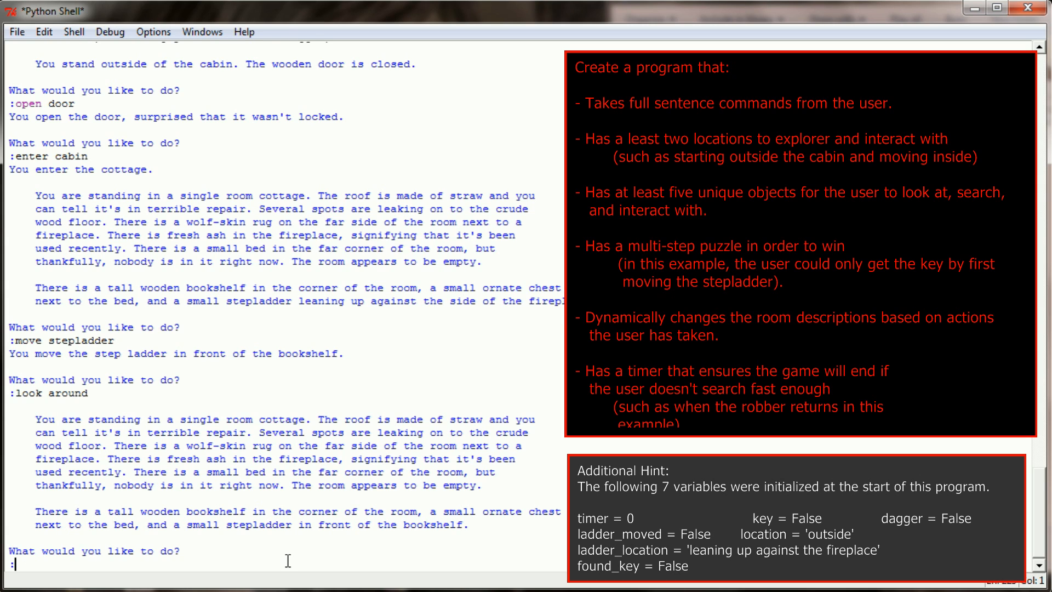
# Look under the rug, let time pass, leave without the dagger, then reopen the door.
pyautogui.write('look under rug')
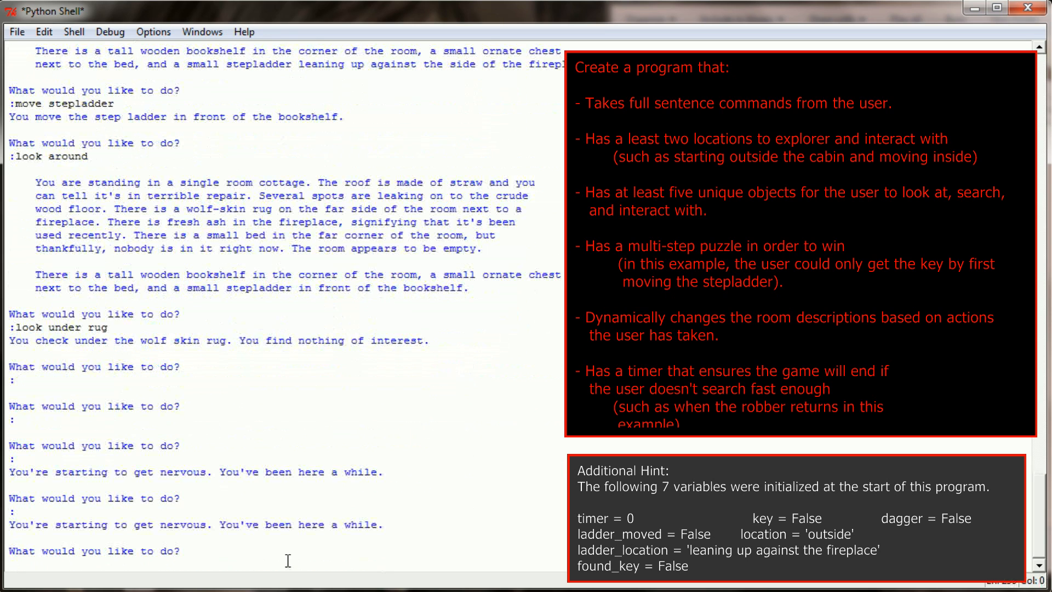
pyautogui.press('Return')
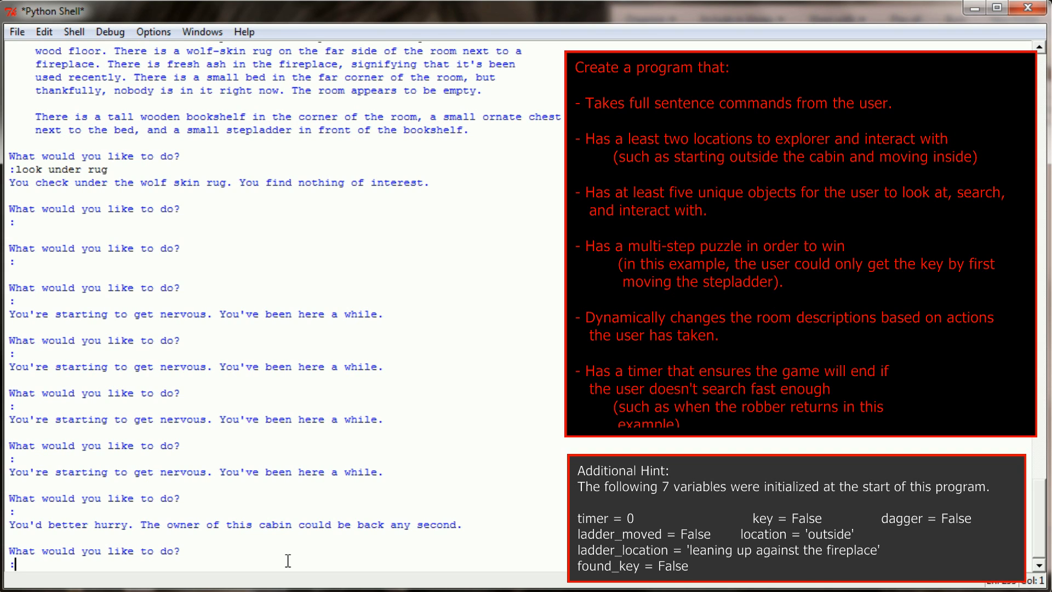
pyautogui.write('leave')
pyautogui.write('open door')
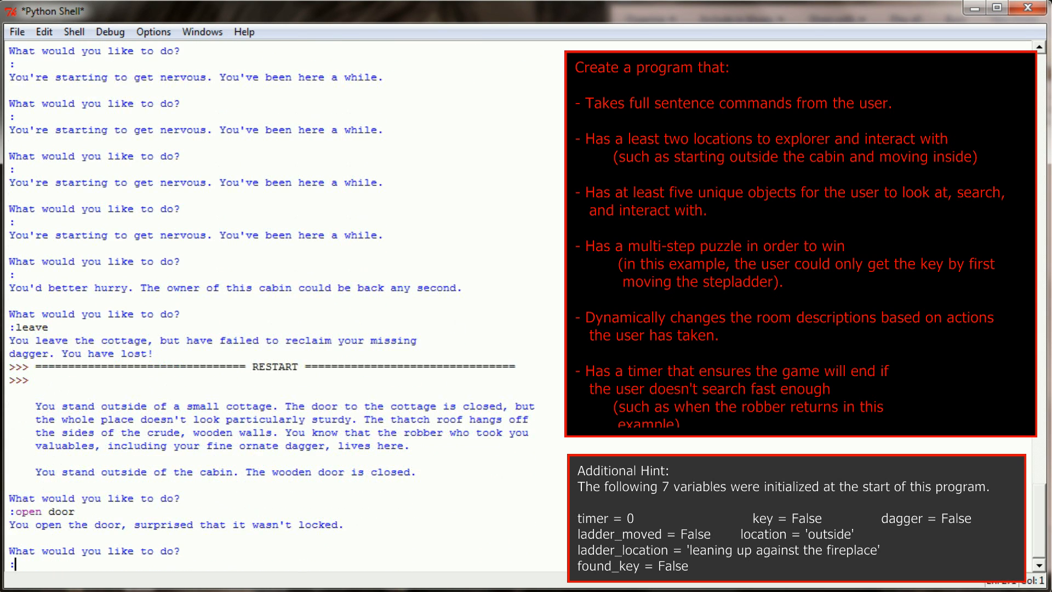
# Enter the cabin and try 'get key' before moving the stepladder.
pyautogui.write('enter cabin')
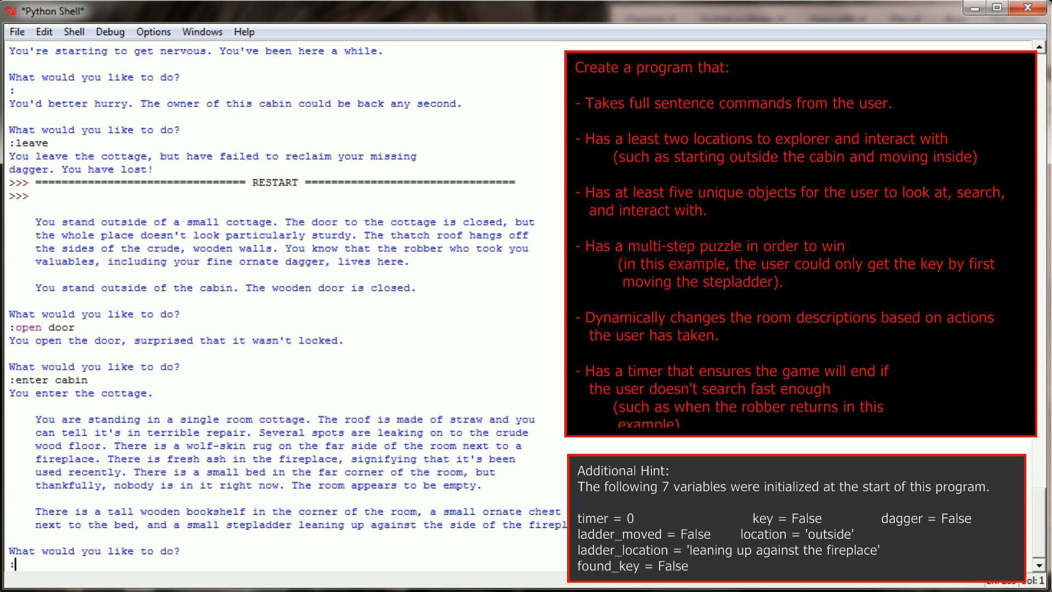
pyautogui.write('get')
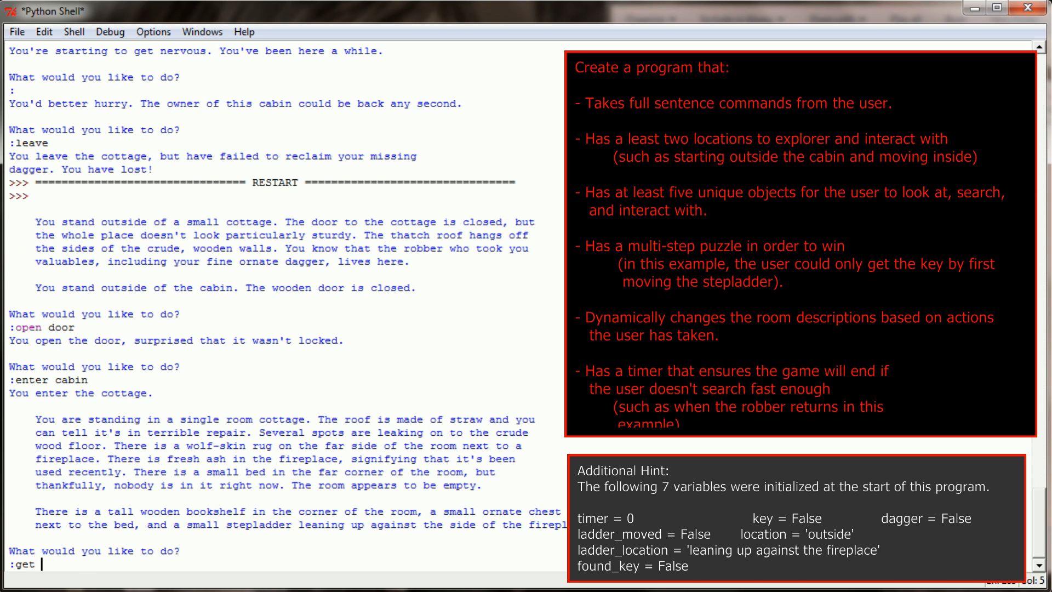
pyautogui.write('key')
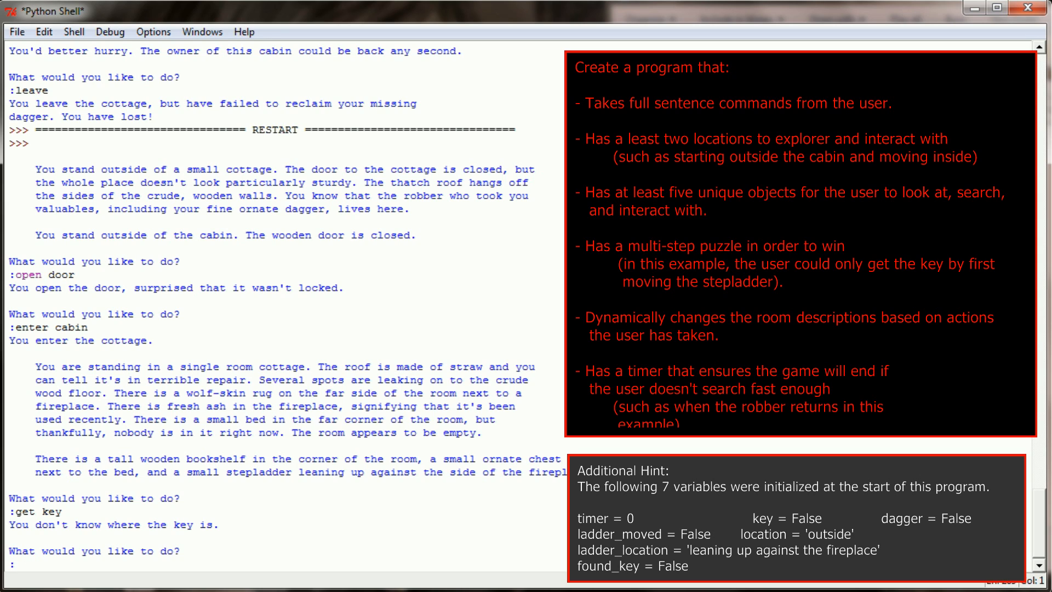
# Click near the bottom-left of the screen in the restarted game after the refused key attempt.
pyautogui.click(17, 562)
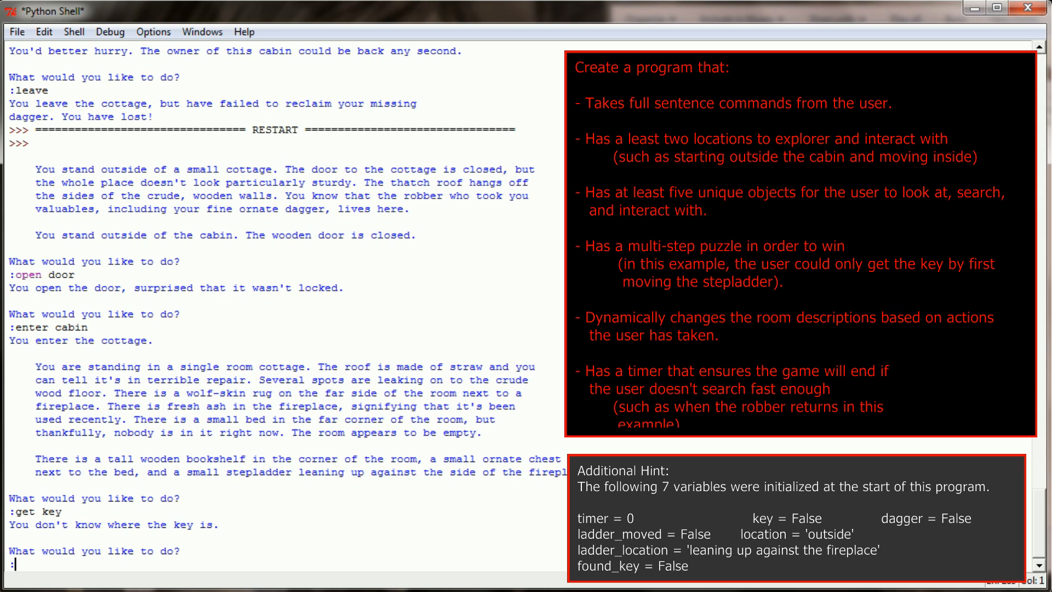